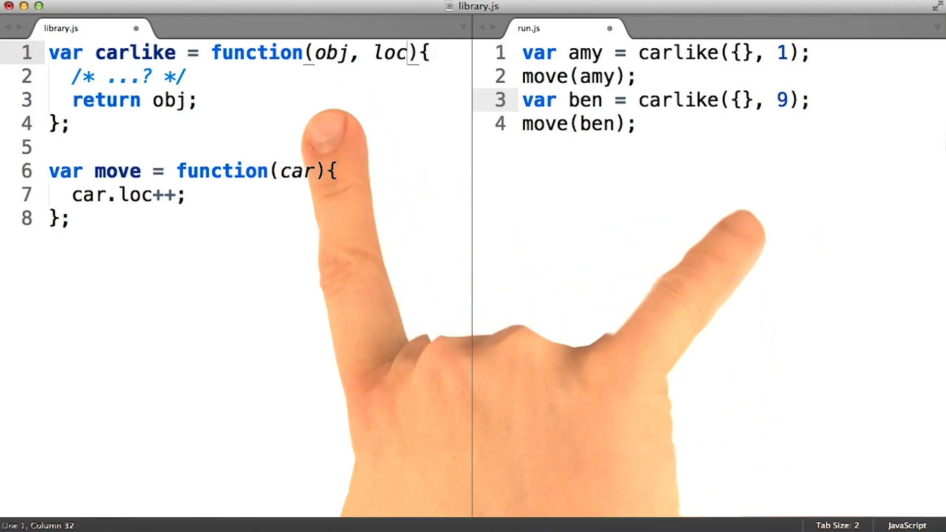
{"action": "type", "text": "obj.loc = loc;"}
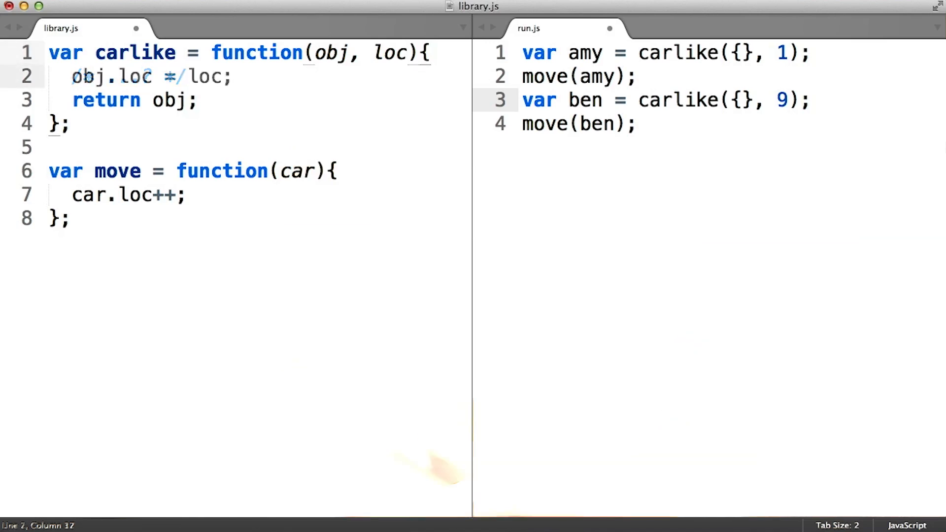